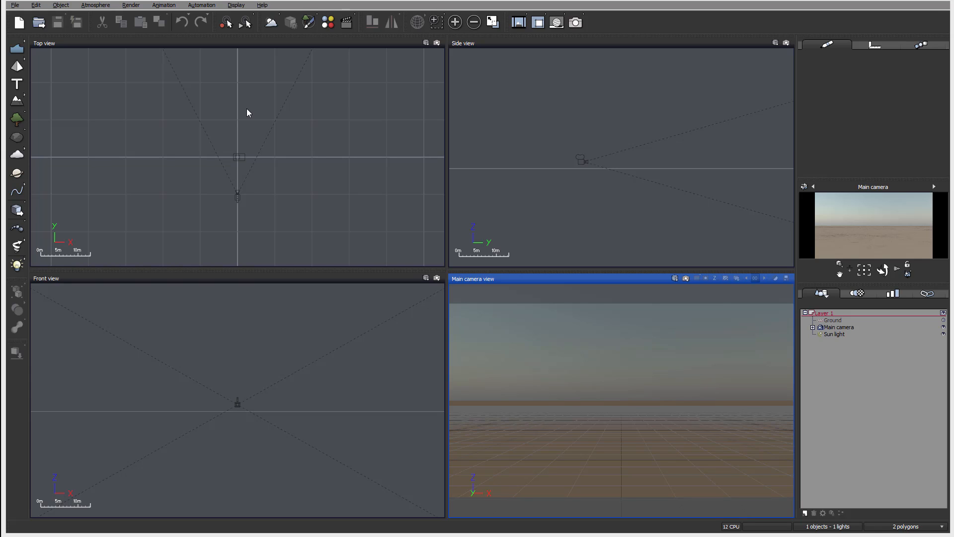
mouse_move(204, 145)
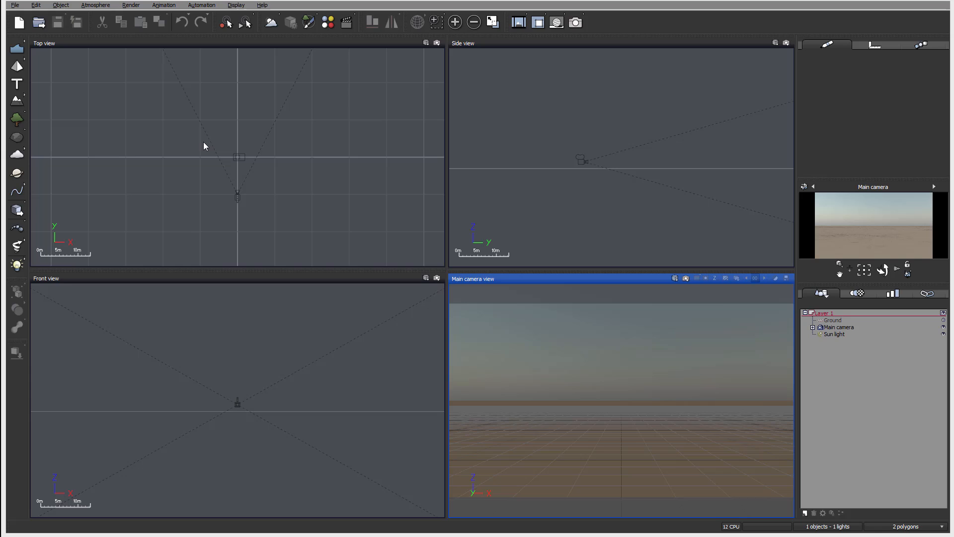
mouse_move(208, 143)
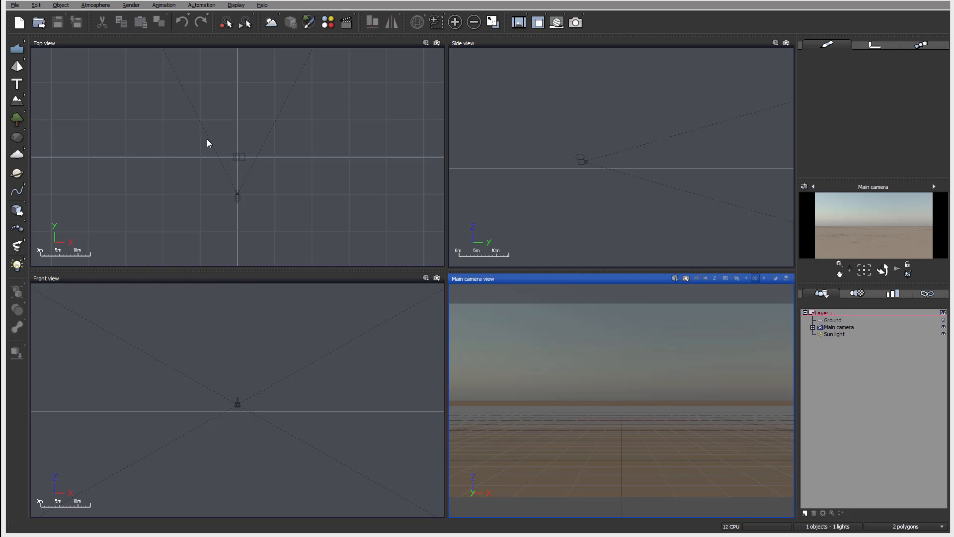
mouse_move(465, 202)
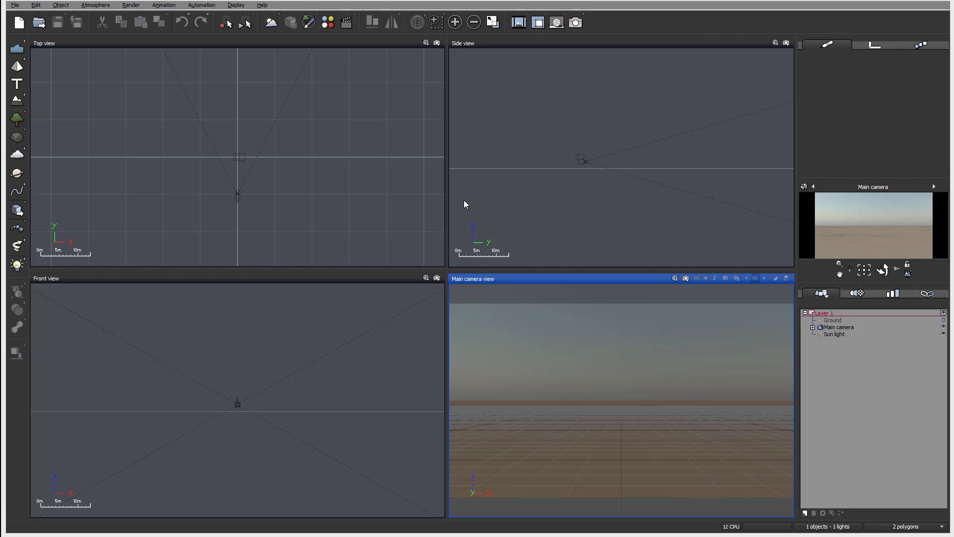
mouse_move(361, 224)
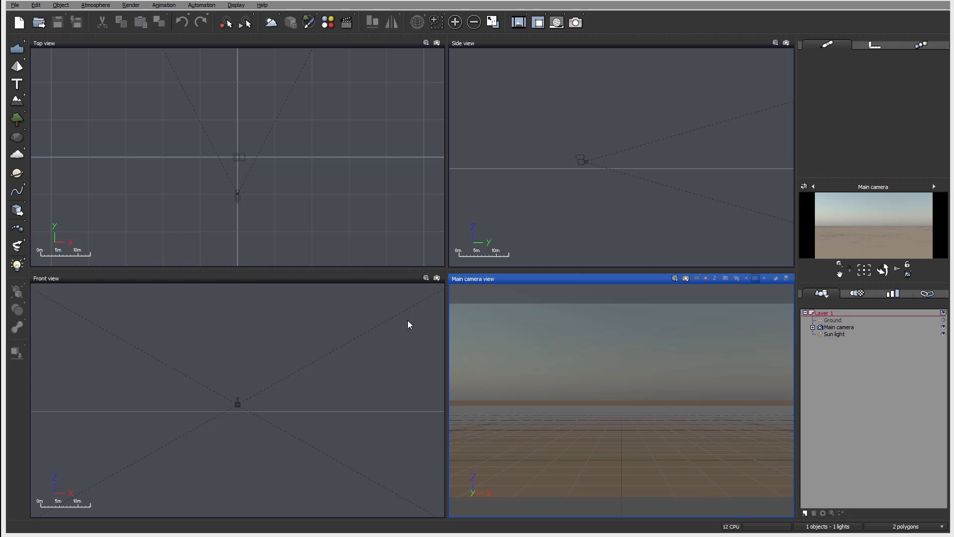
mouse_move(146, 120)
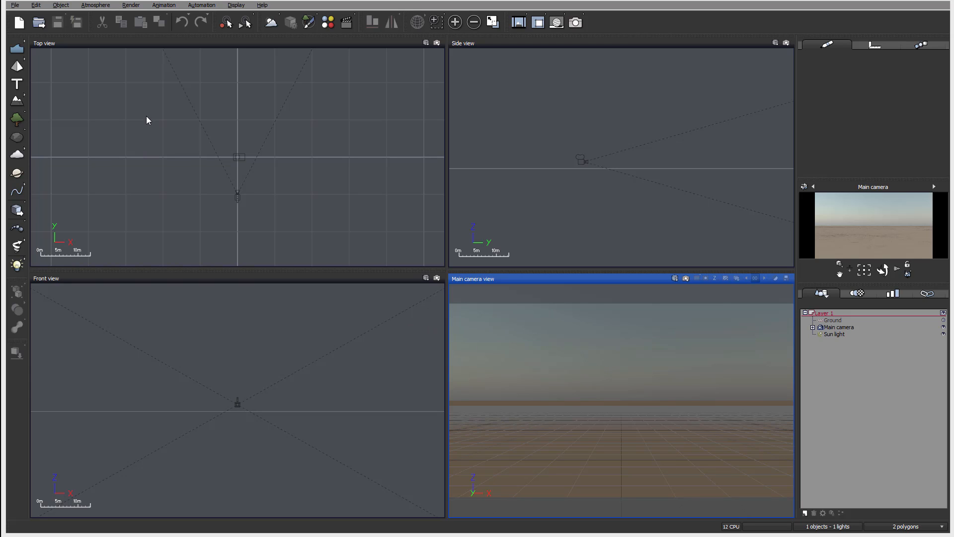
mouse_move(890, 38)
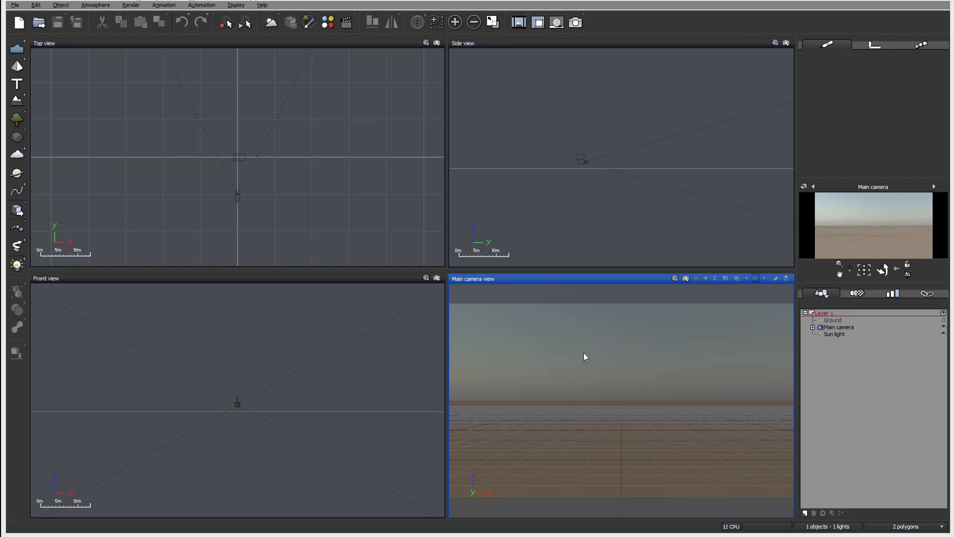
mouse_move(511, 375)
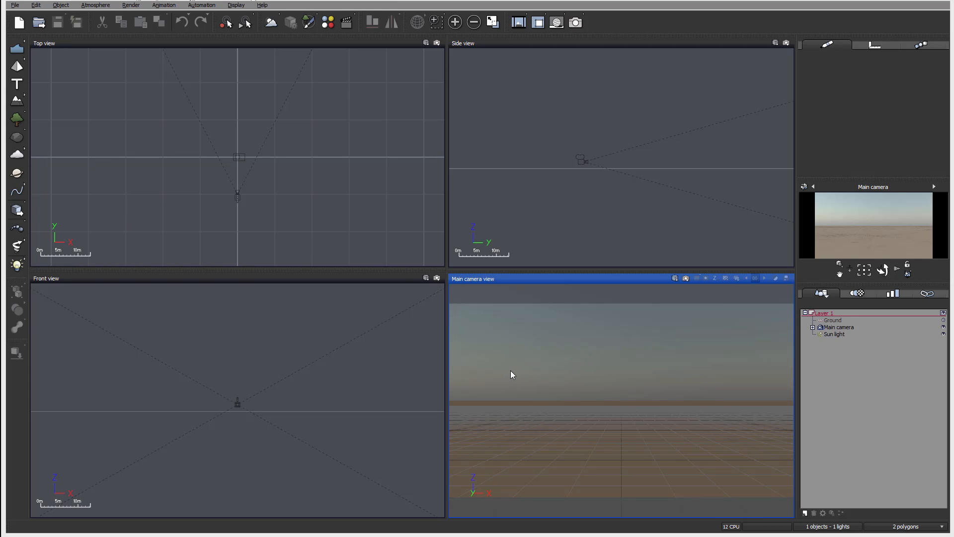
mouse_move(166, 20)
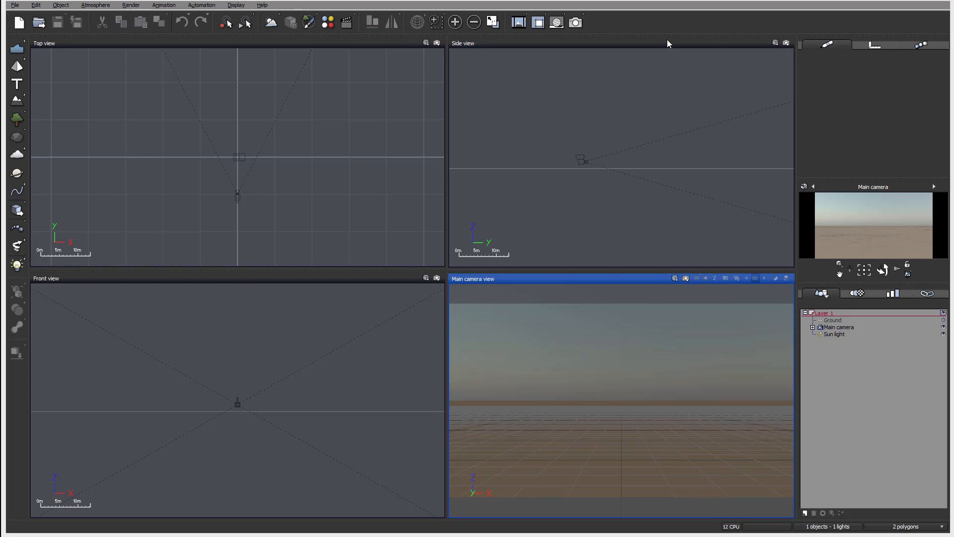
mouse_move(639, 293)
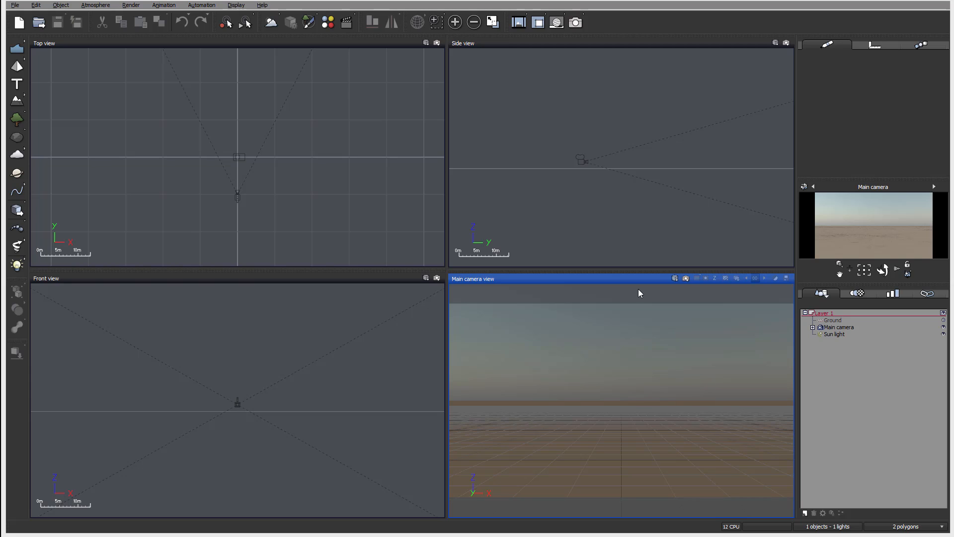
mouse_move(270, 225)
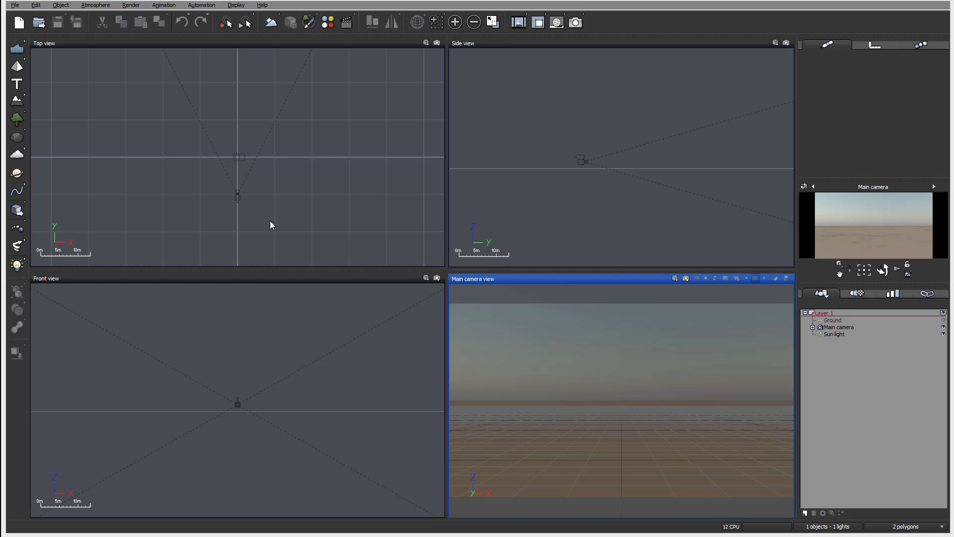
mouse_move(443, 210)
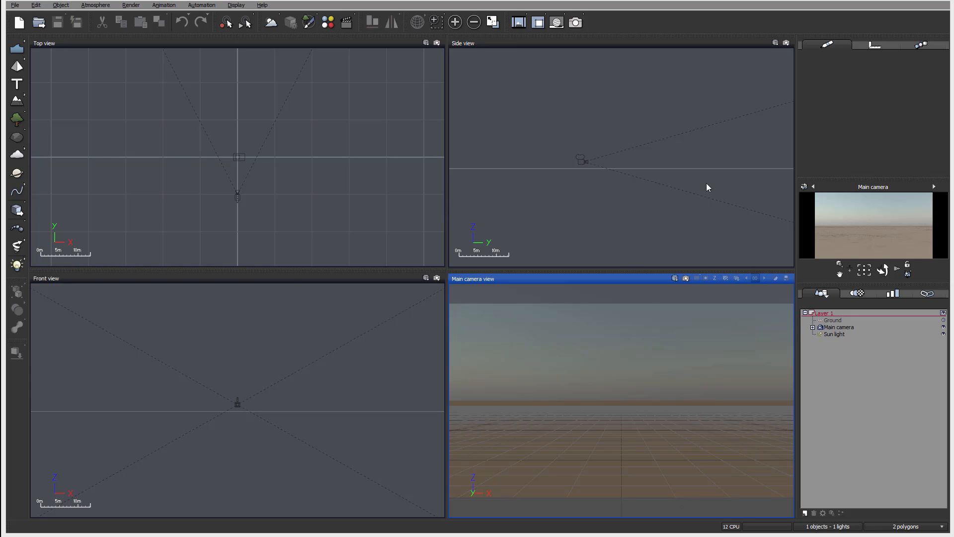
mouse_move(116, 259)
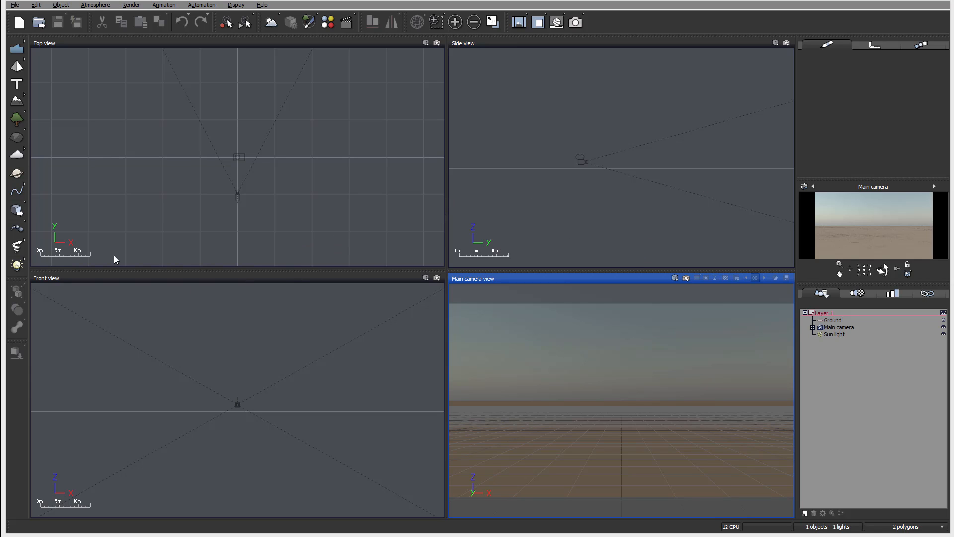
mouse_move(298, 307)
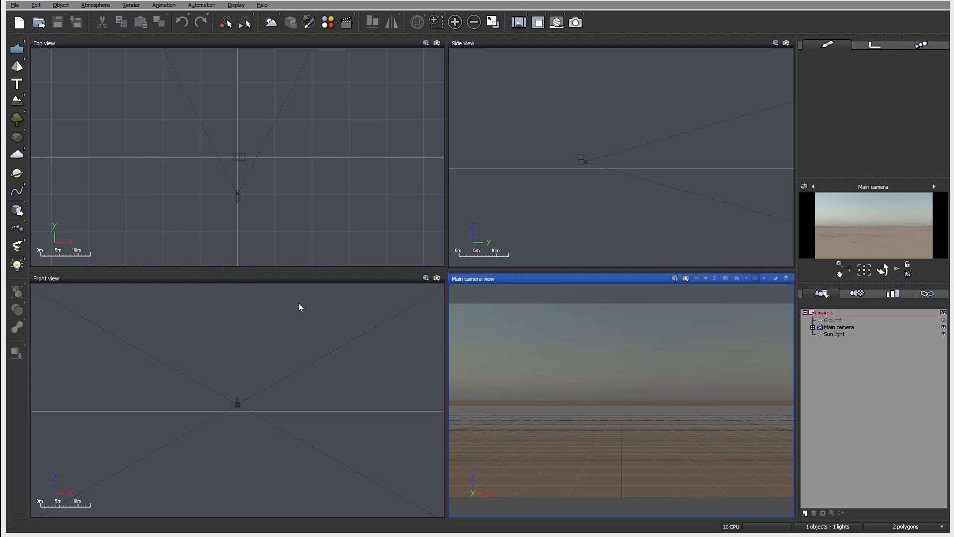
mouse_move(178, 258)
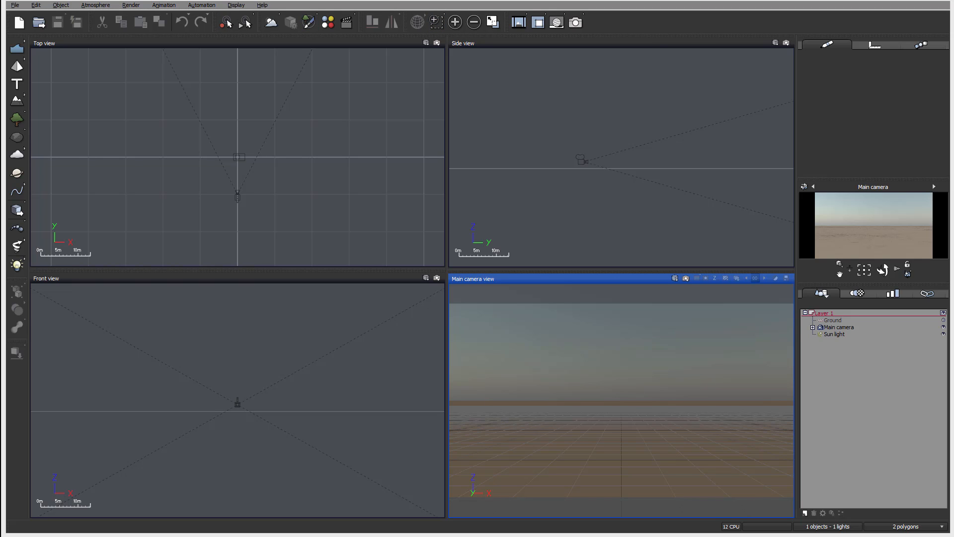
left_click(17, 47)
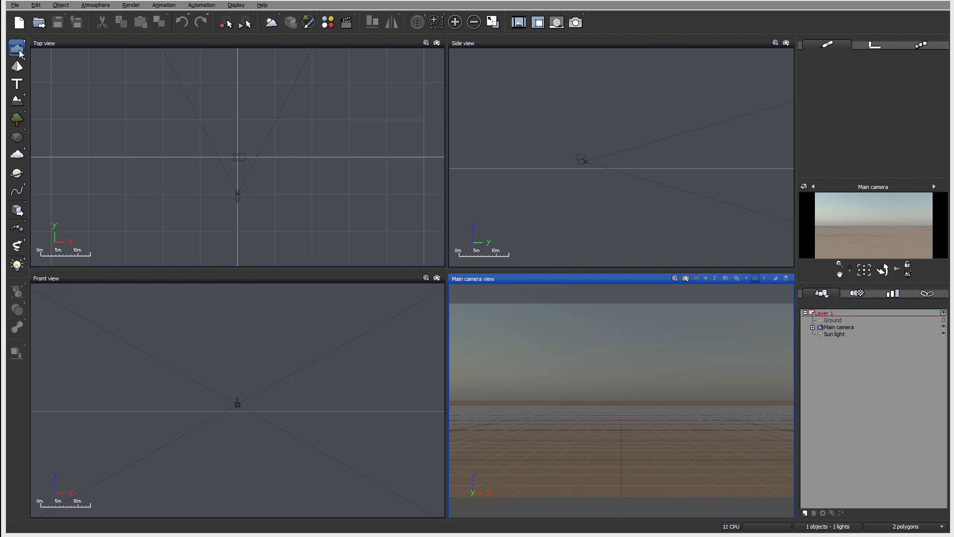